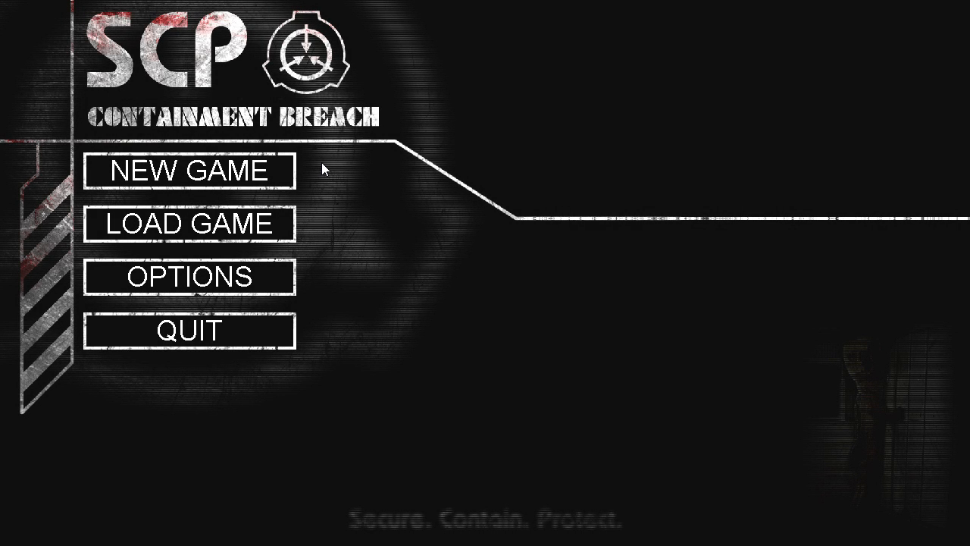
mouse_move(297, 173)
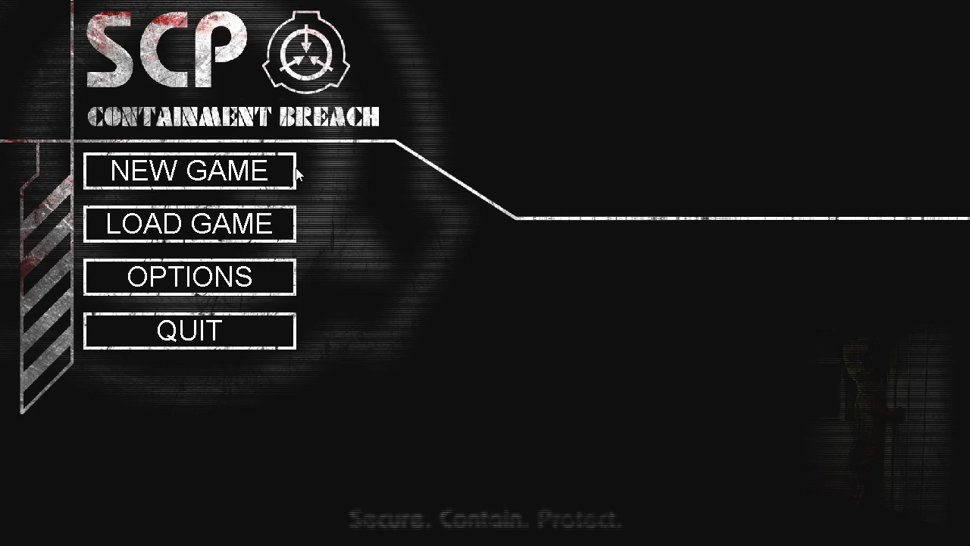
Step: Begin a new game and walk forward out of the cell after the Class-D prisoners
click(190, 170)
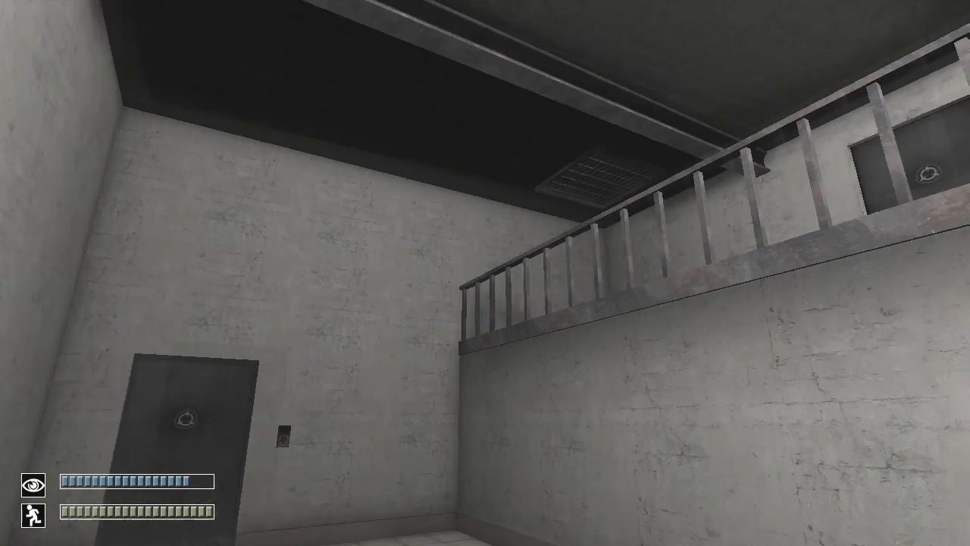
mouse_move(485, 273)
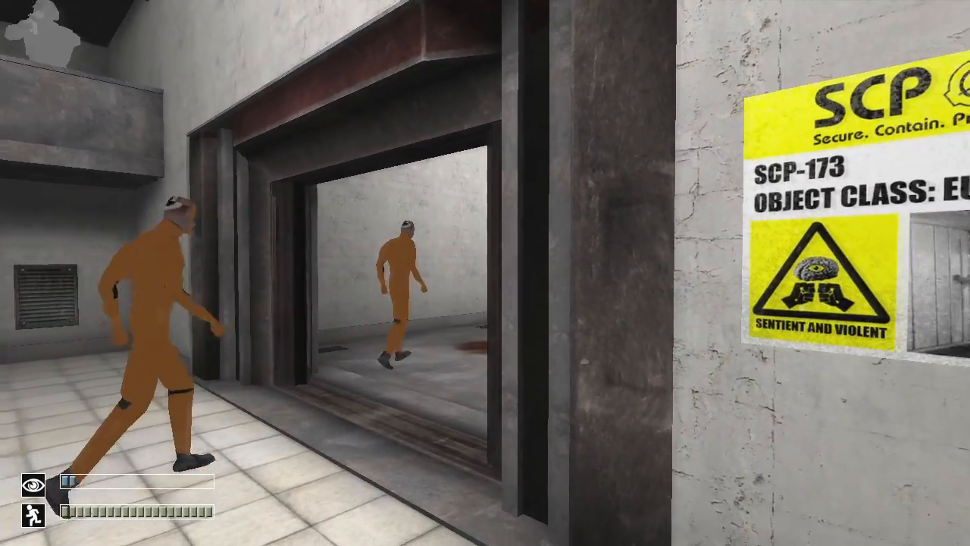
key(w)
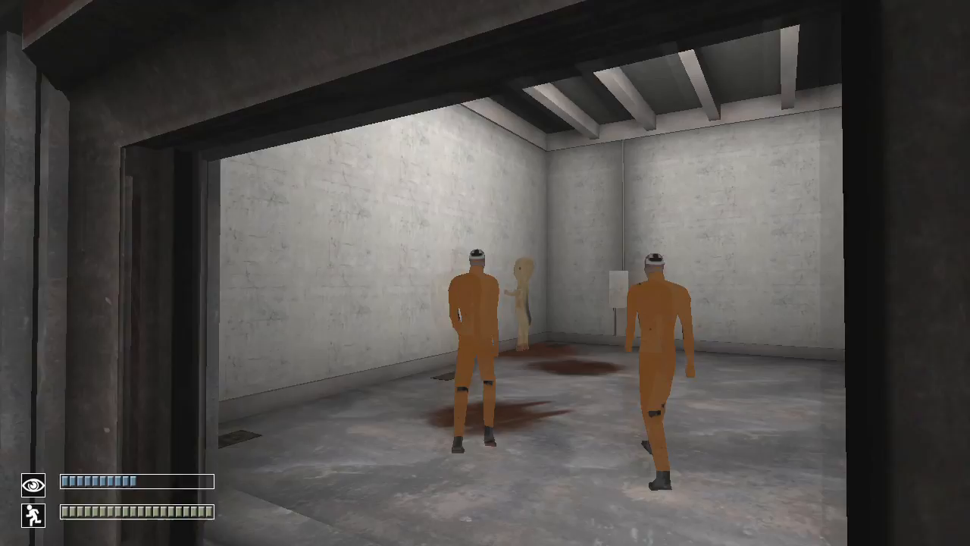
Step: Walk forward out of SCP-173's chamber through the corridors into a dark room
key(w)
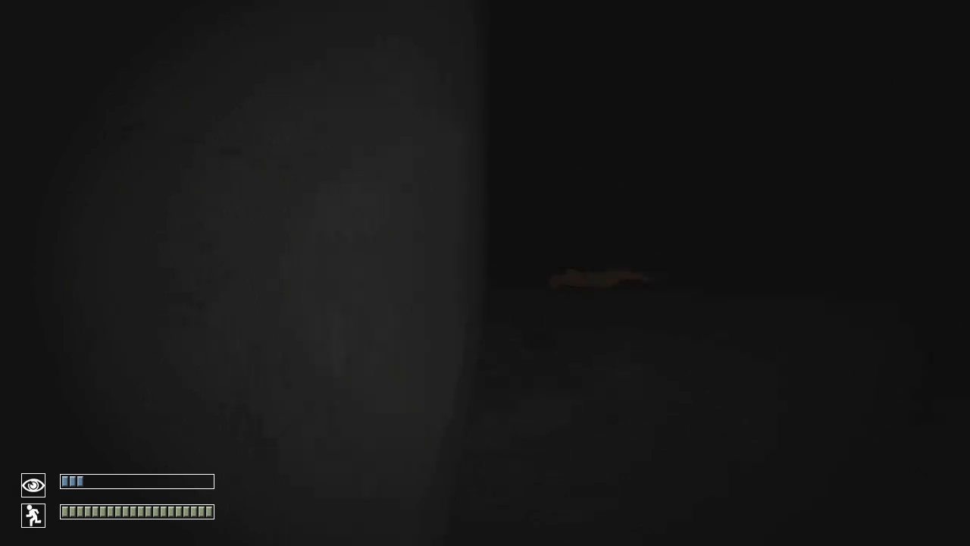
mouse_move(485, 273)
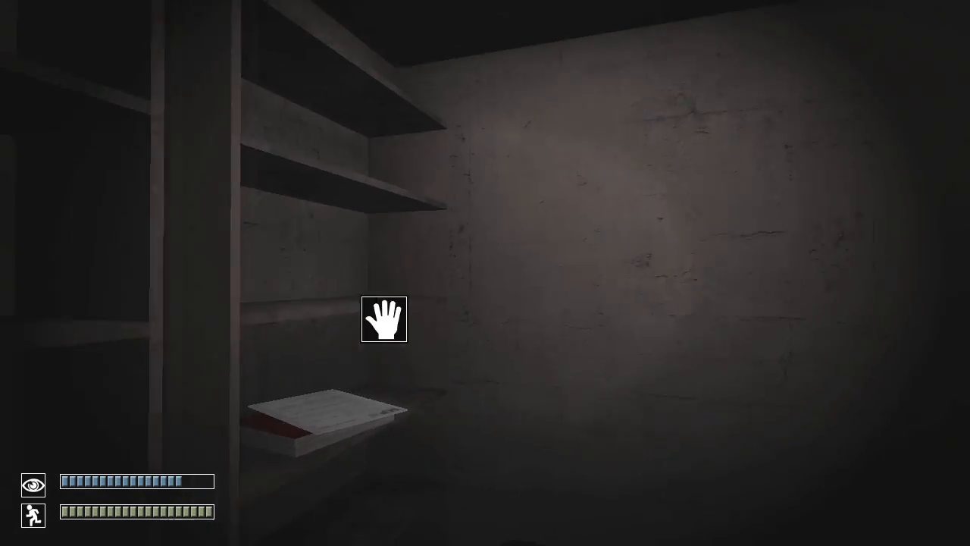
Step: Take the document from the storage shelf
click(318, 415)
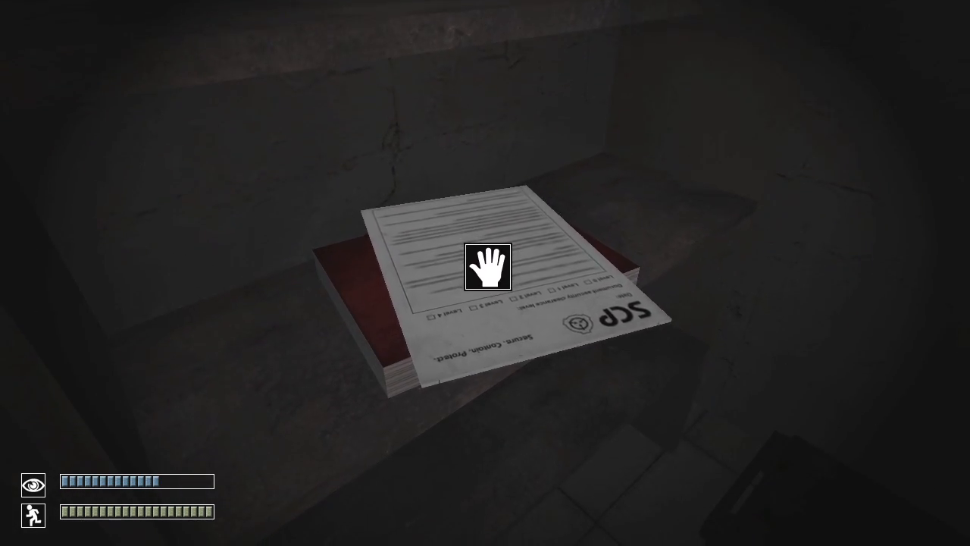
click(488, 266)
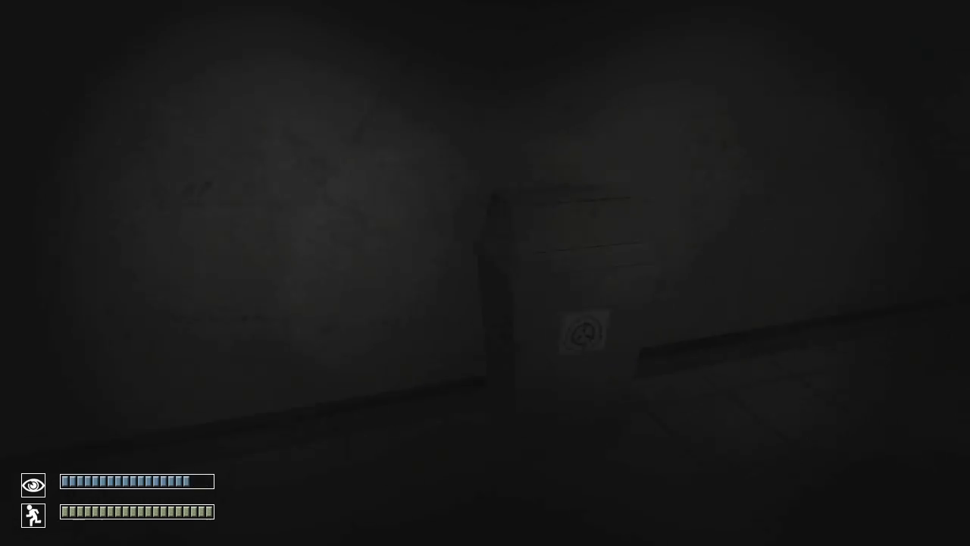
mouse_move(485, 272)
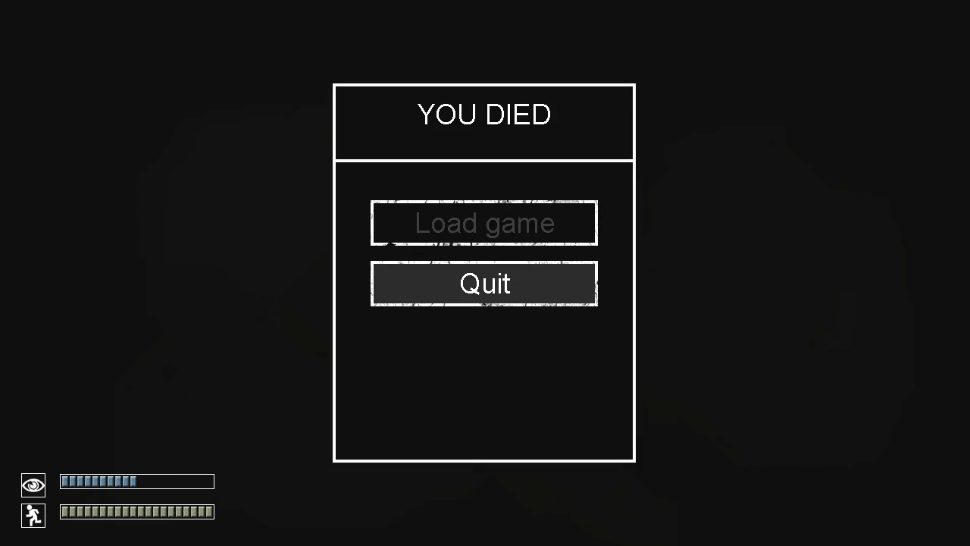
mouse_move(558, 284)
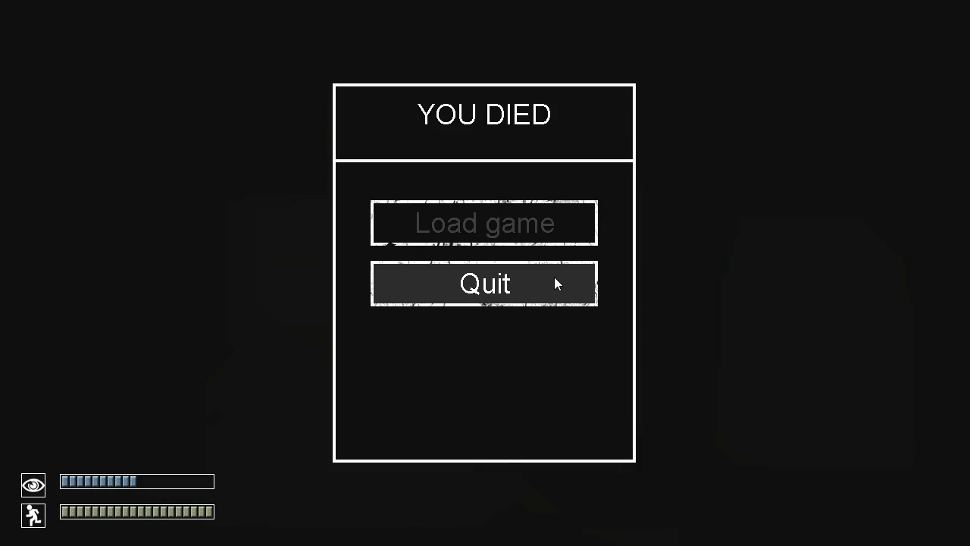
Step: Dismiss the YOU DIED screen and return to play in the corridor
click(485, 221)
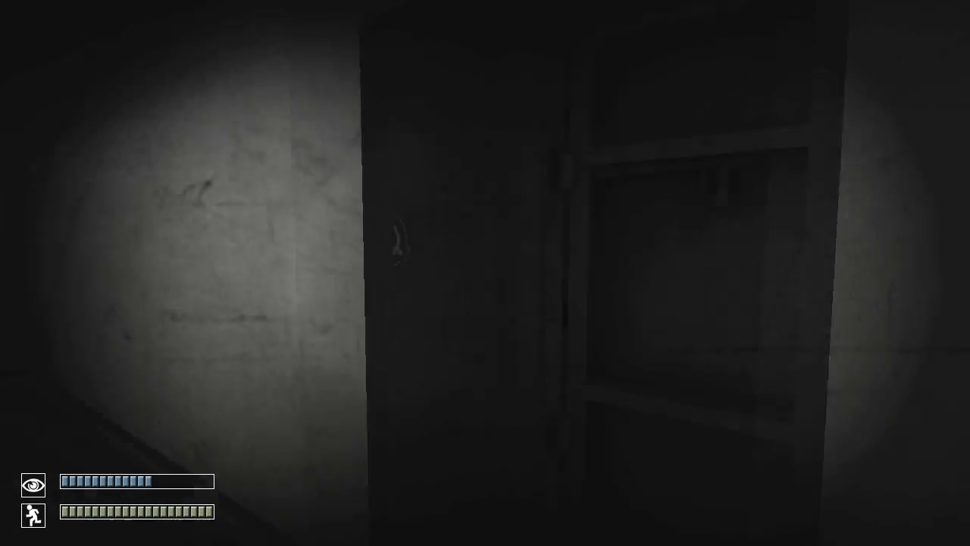
mouse_move(485, 273)
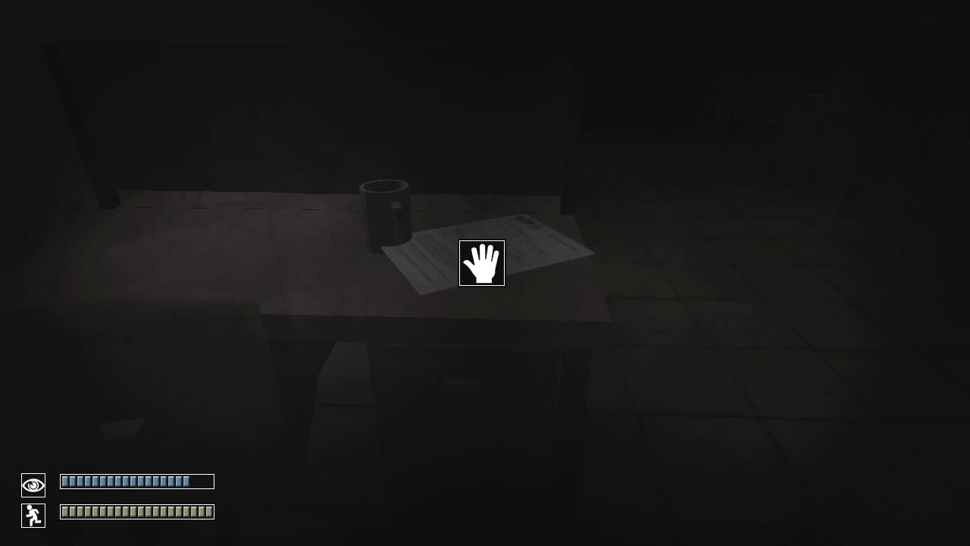
Step: Read the SCP-860 paper from the desk, put it away, then bring up the S-NAV 300 Navigator
click(482, 264)
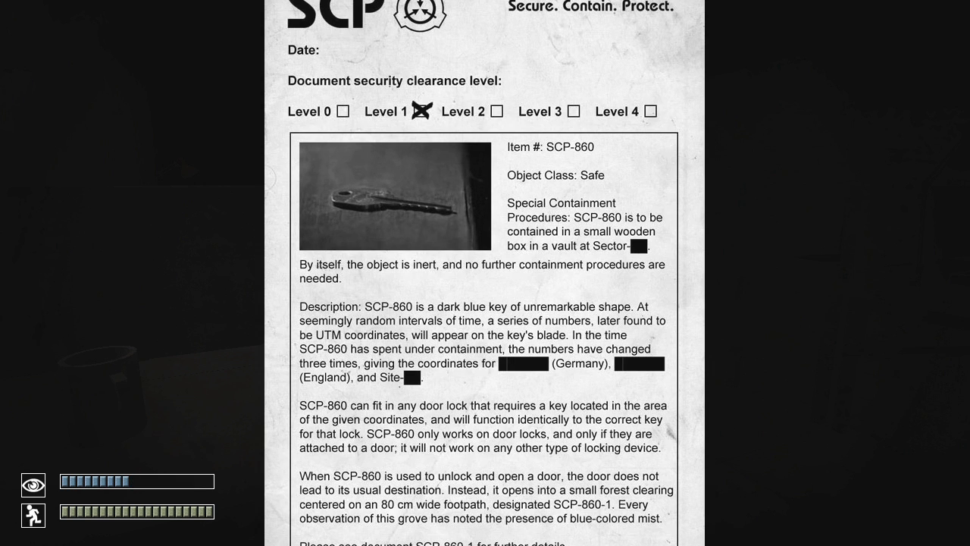
key(escape)
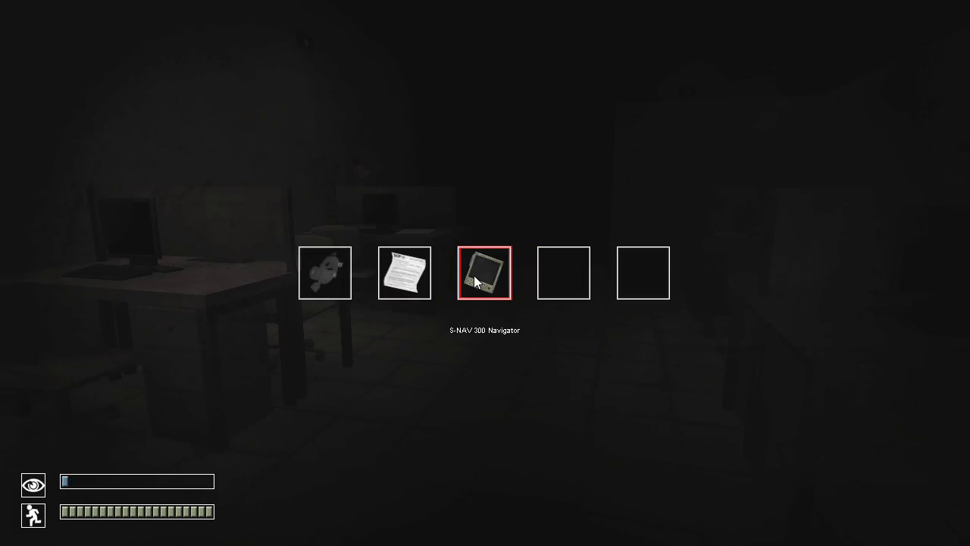
click(485, 273)
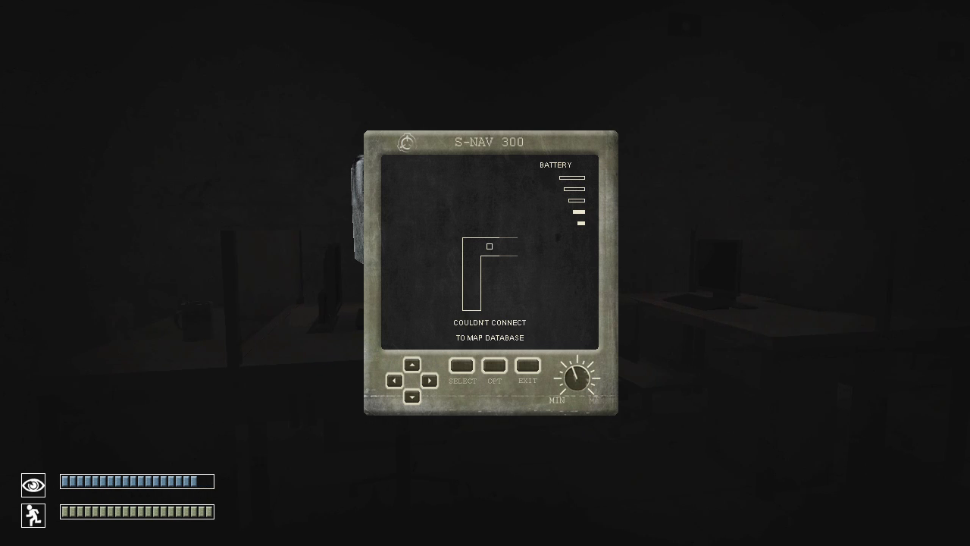